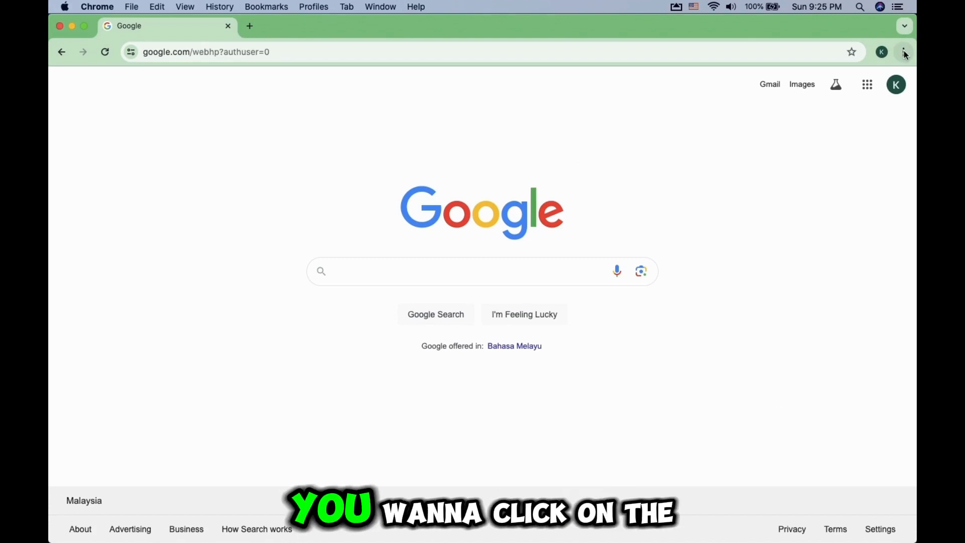
- Open Chrome Settings from the three-dot menu in a new tab
{"action": "left_click", "coordinate": [903, 51]}
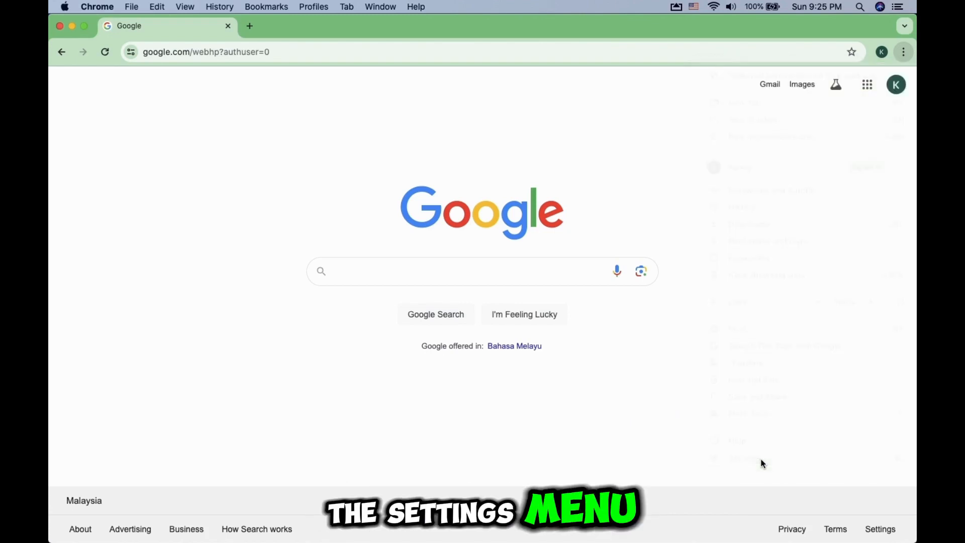
{"action": "left_click", "coordinate": [880, 528]}
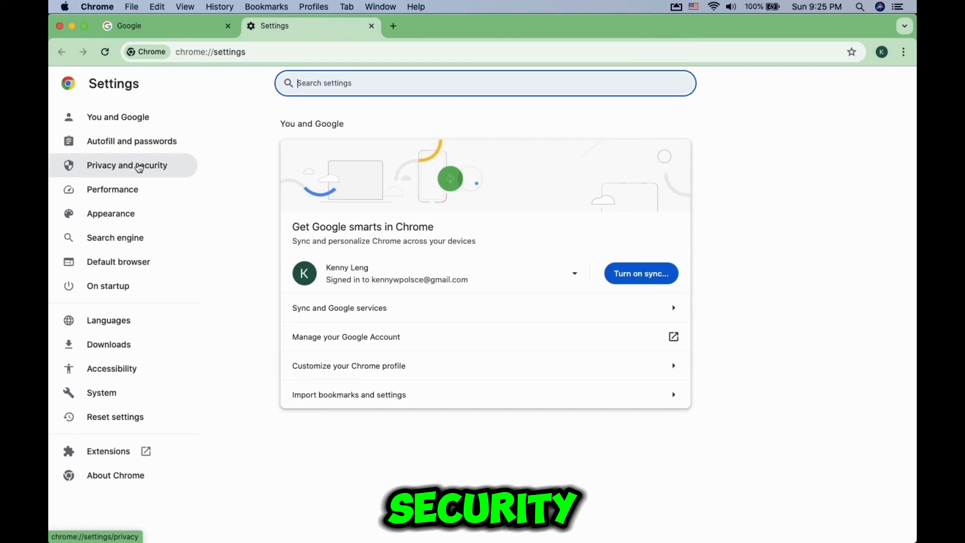
- Open the Clear browsing data dialog from Privacy and security
{"action": "left_click", "coordinate": [126, 165]}
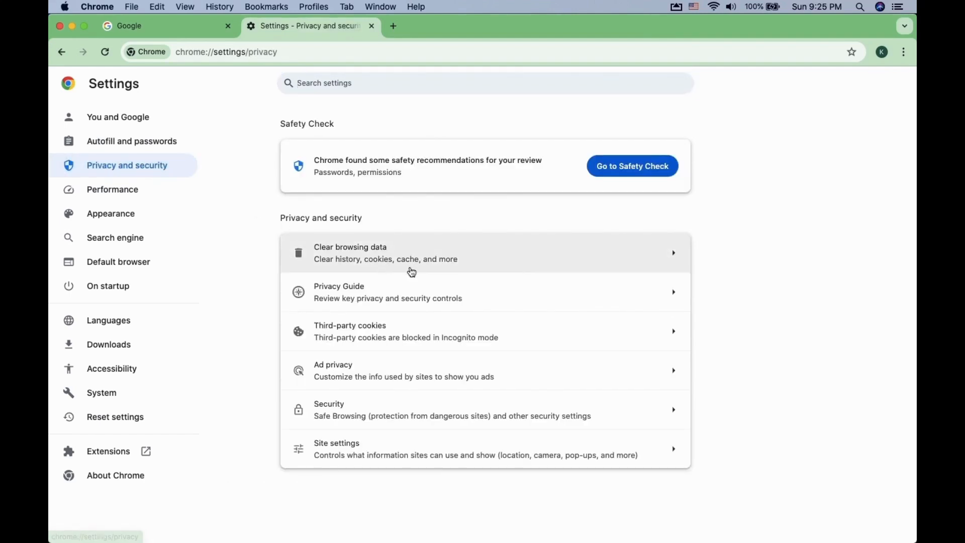
{"action": "left_click", "coordinate": [350, 252]}
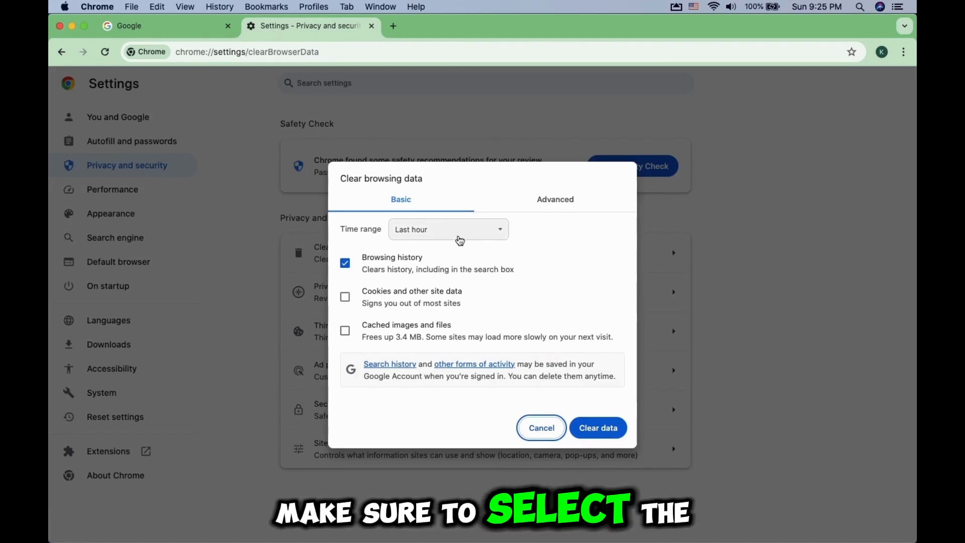
- Clear browsing history, cookies and cached images and files for All time
{"action": "left_click", "coordinate": [447, 229]}
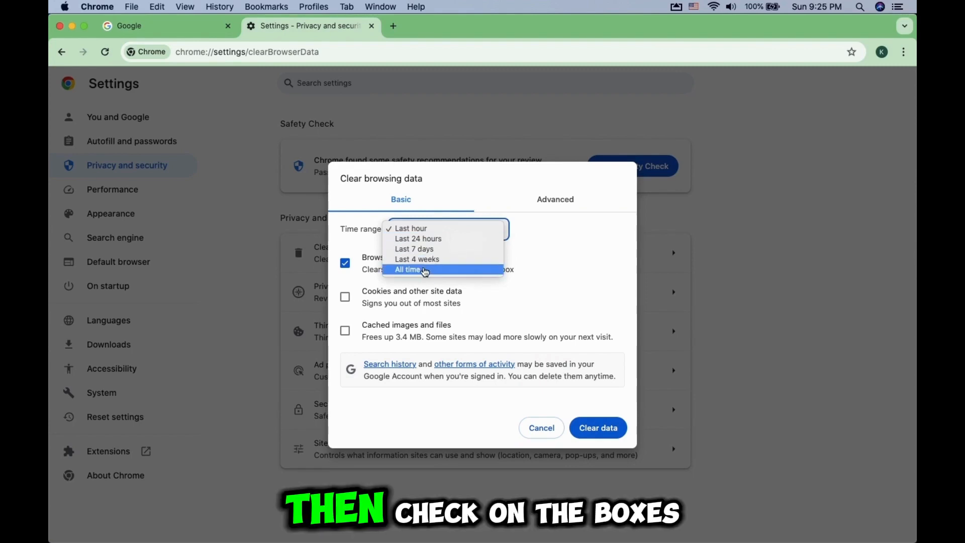
{"action": "left_click", "coordinate": [345, 296]}
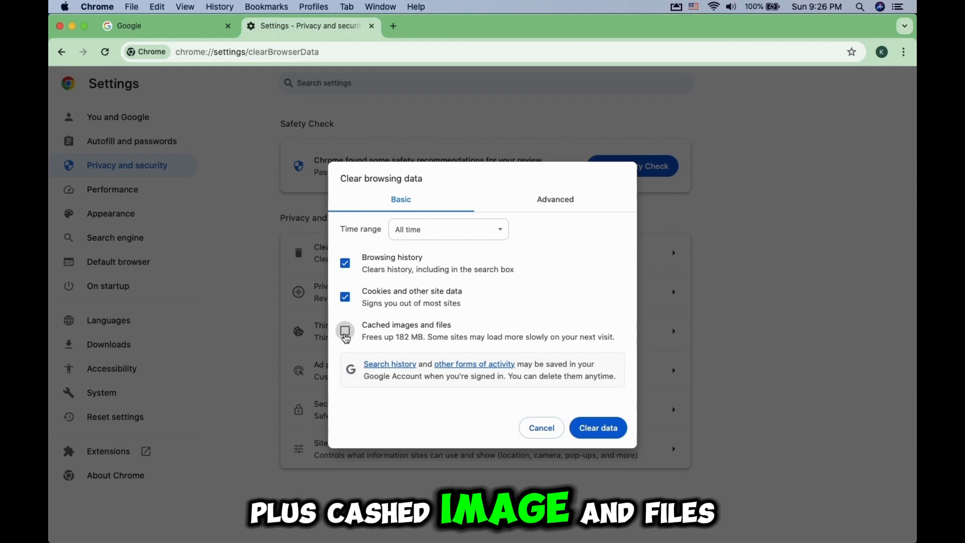
{"action": "left_click", "coordinate": [344, 330]}
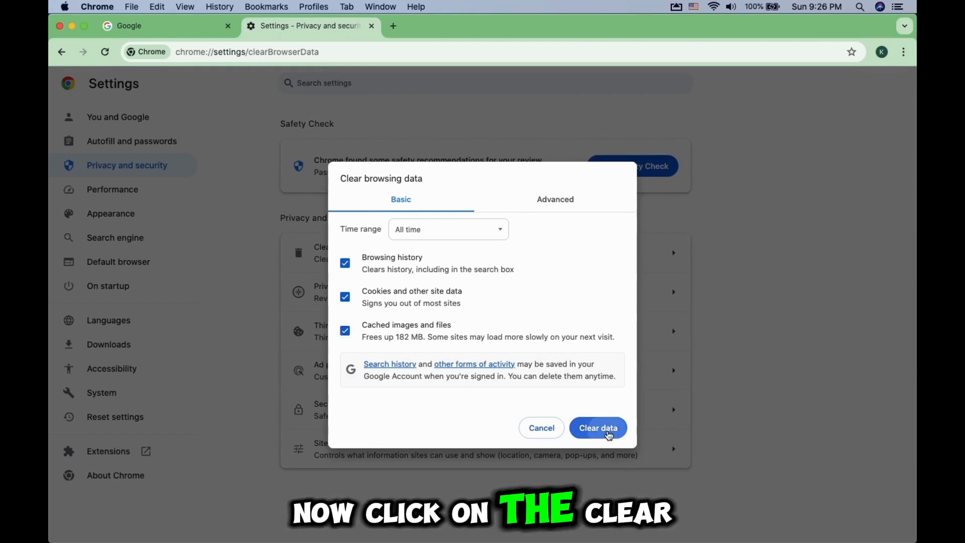
{"action": "left_click", "coordinate": [597, 428]}
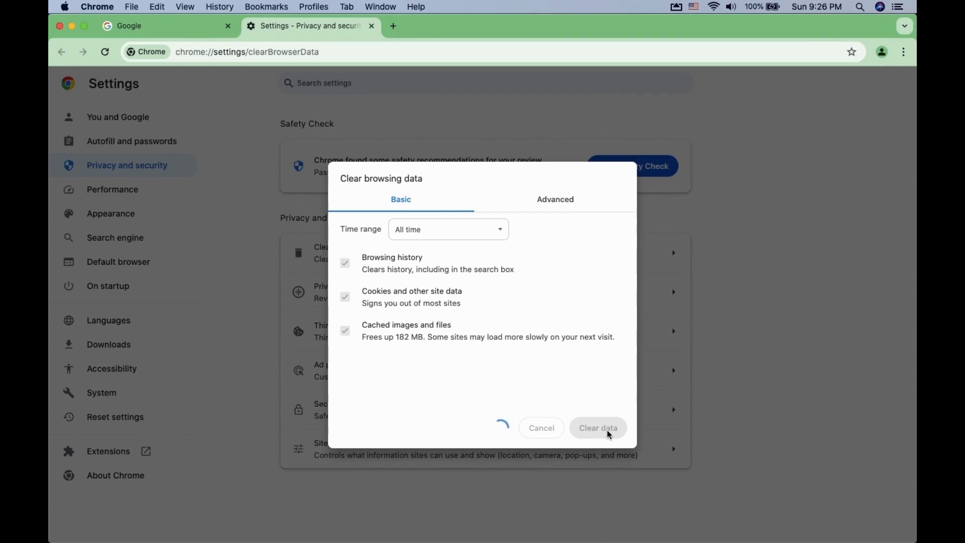
{"action": "left_click", "coordinate": [597, 428]}
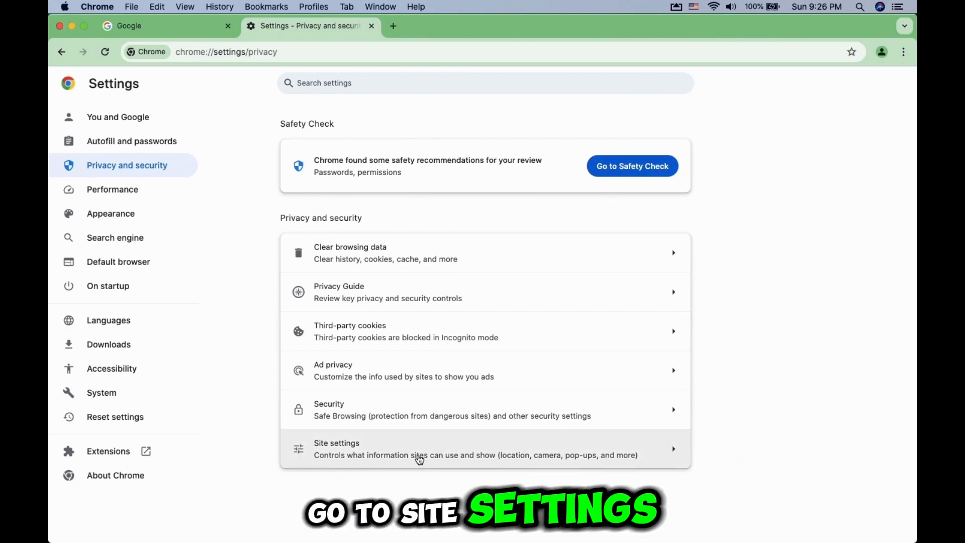
- Open the All sites data and permissions list via Site settings, showing 0 B stored
{"action": "left_click", "coordinate": [337, 449]}
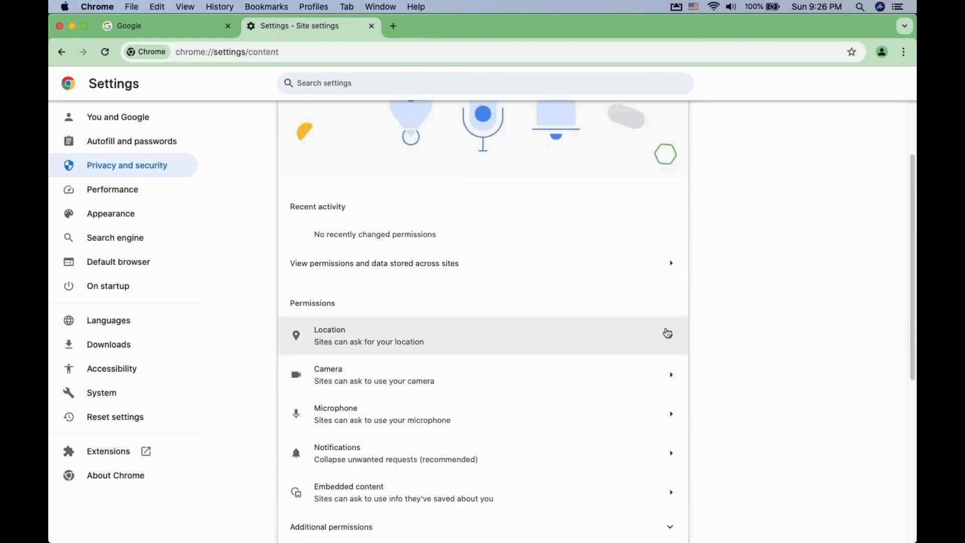
{"action": "scroll", "scroll_direction": "down", "scroll_amount": 3}
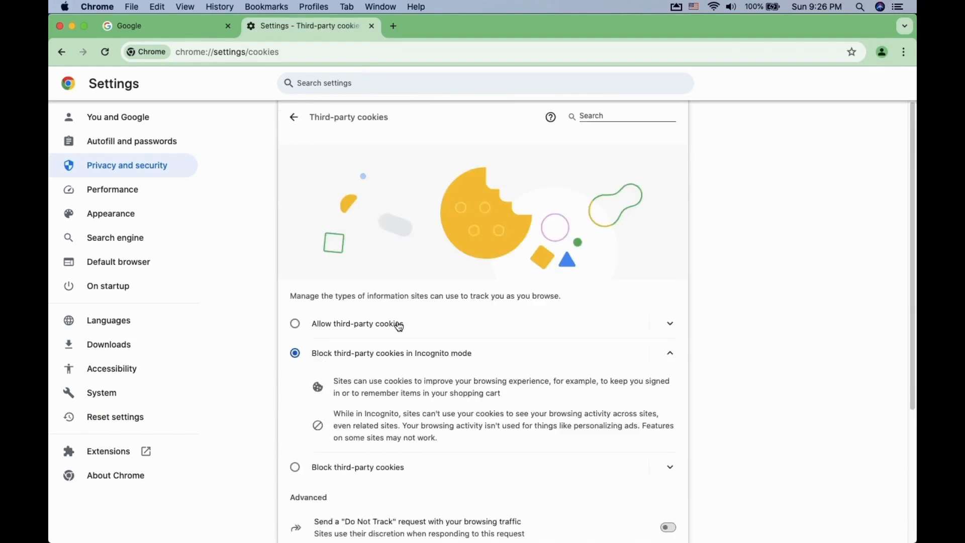
{"action": "scroll", "scroll_direction": "down", "scroll_amount": 3}
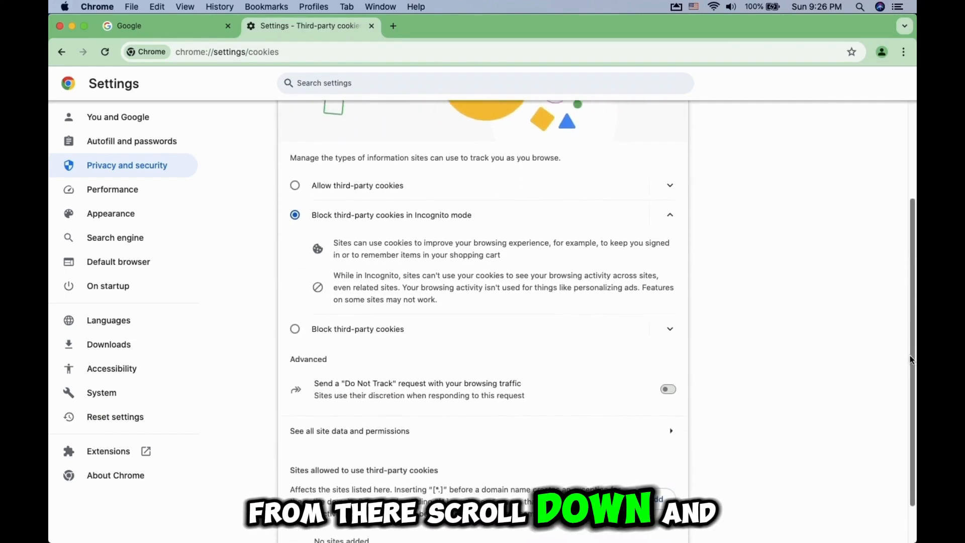
{"action": "scroll", "scroll_direction": "down", "scroll_amount": 3}
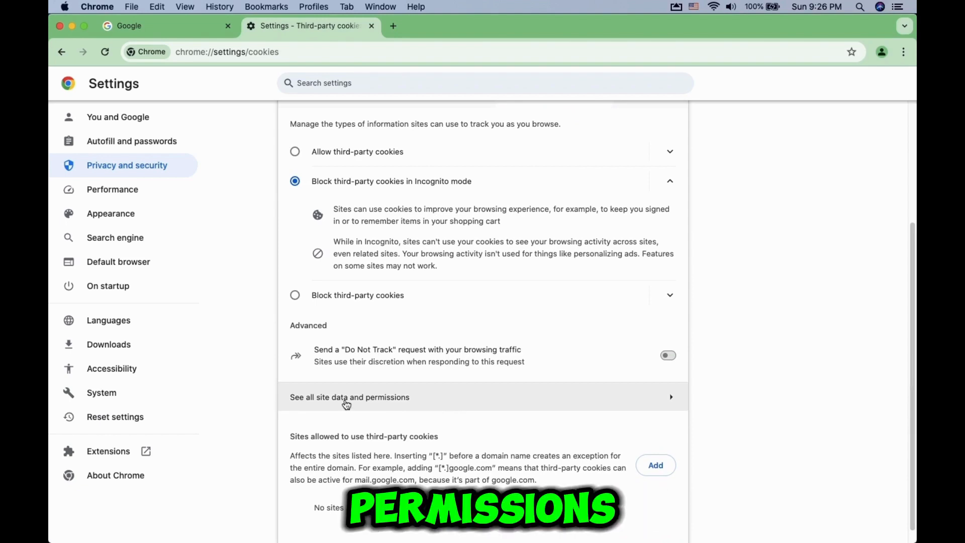
{"action": "left_click", "coordinate": [349, 397]}
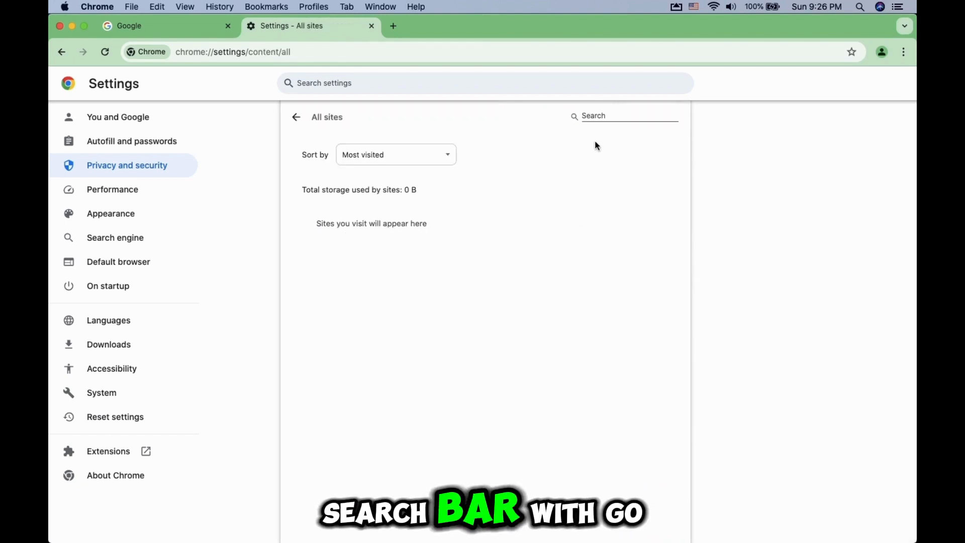
- Search All sites for 'goog' (no results) and close the Settings tab
{"action": "type", "text": "goog"}
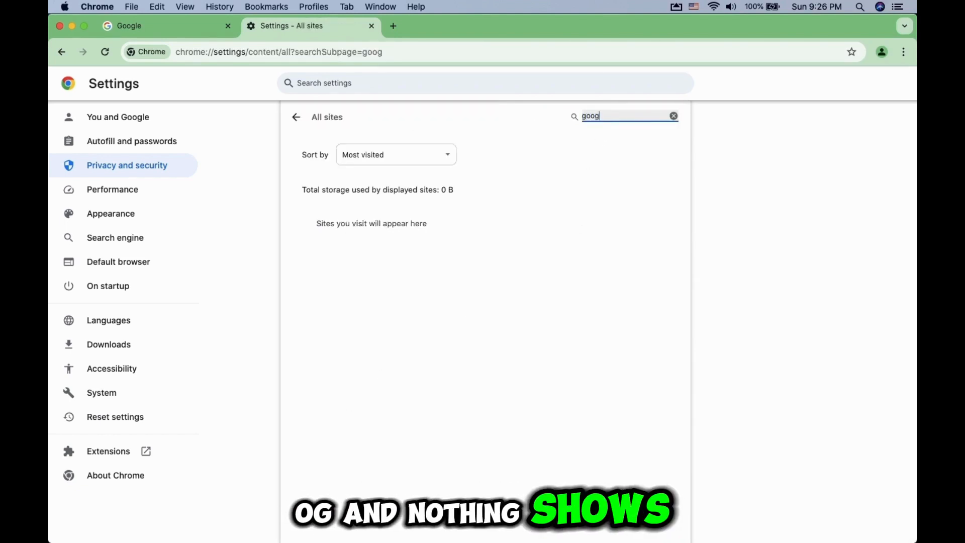
{"action": "left_click", "coordinate": [394, 155]}
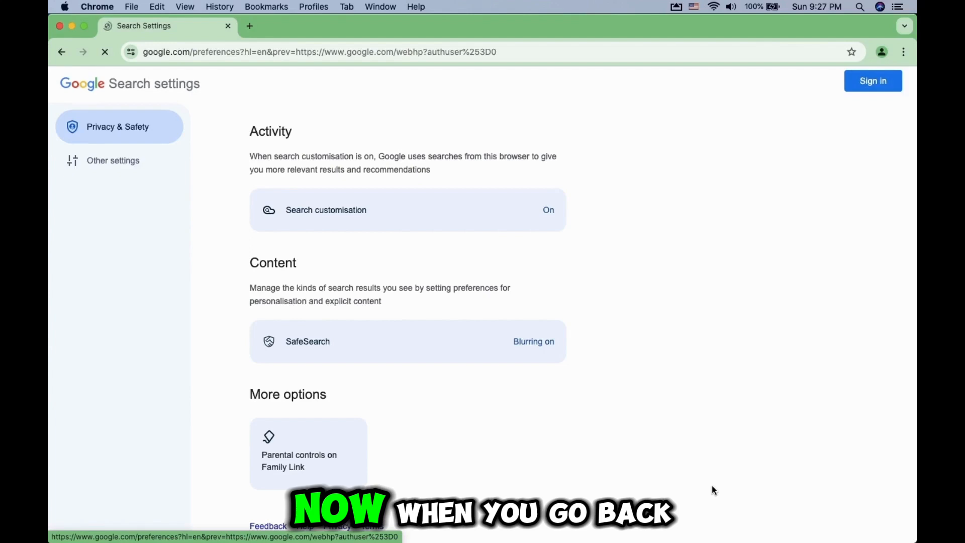
- Return to the Google homepage and reload it to show the signed-out Sign in button
{"action": "left_click", "coordinate": [61, 51]}
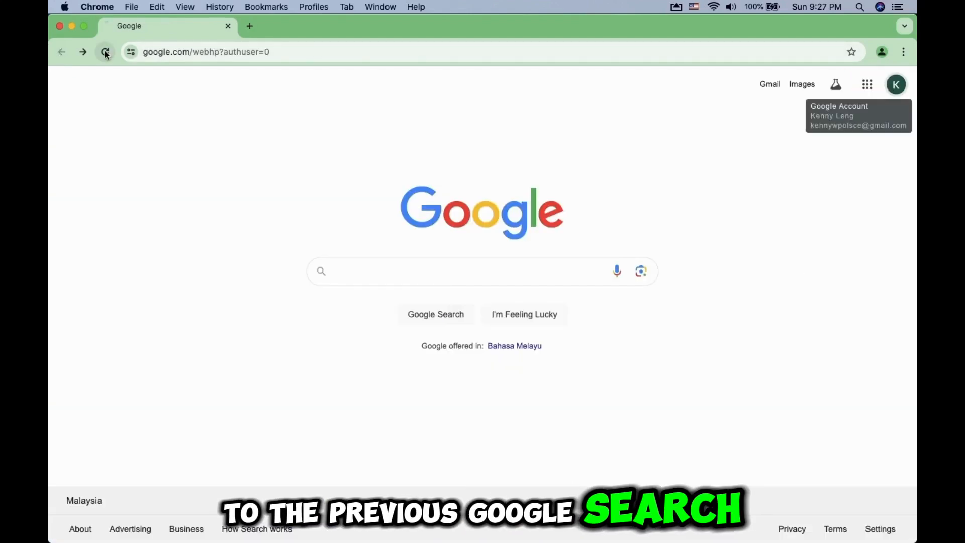
{"action": "left_click", "coordinate": [104, 51]}
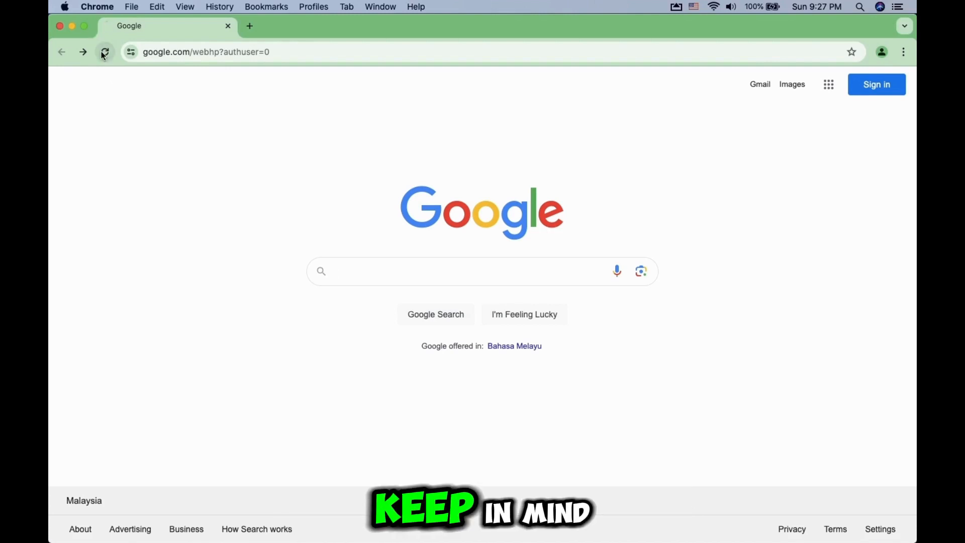
{"action": "left_click", "coordinate": [104, 51]}
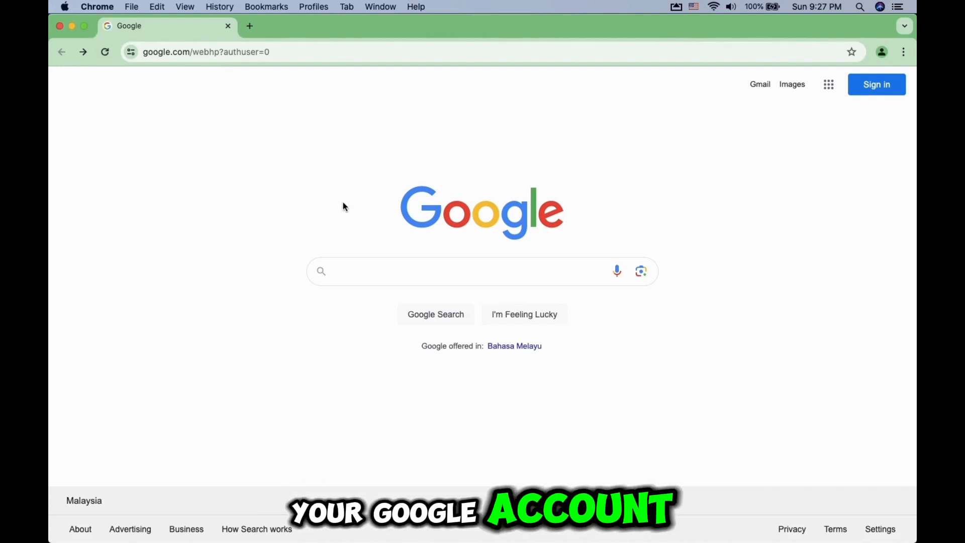